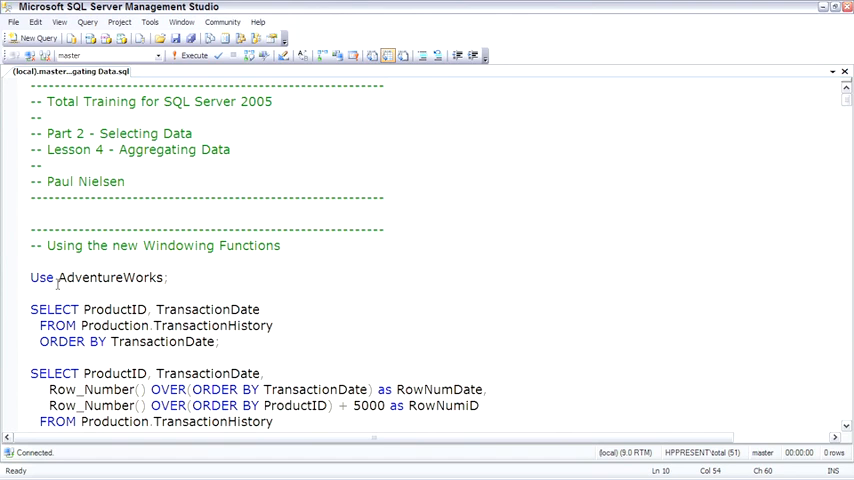
Run 'Use AdventureWorks' to switch the query editor to the AdventureWorks database
triple_click(99, 277)
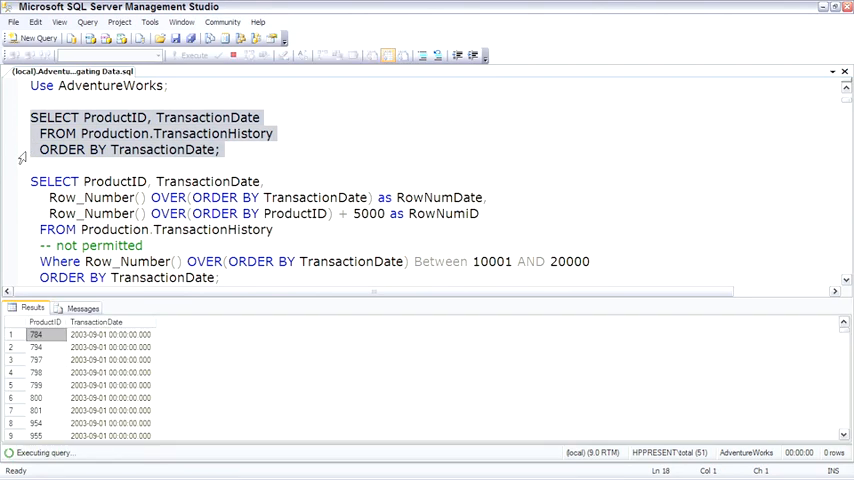
left_click(191, 55)
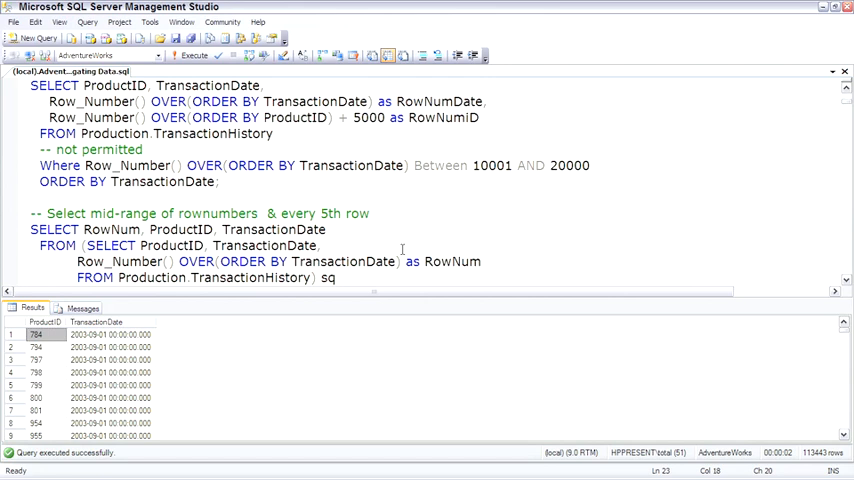
Highlight the OVER (ORDER BY ...) clause of the Row_Number query filtered in WHERE
scroll("down", 3)
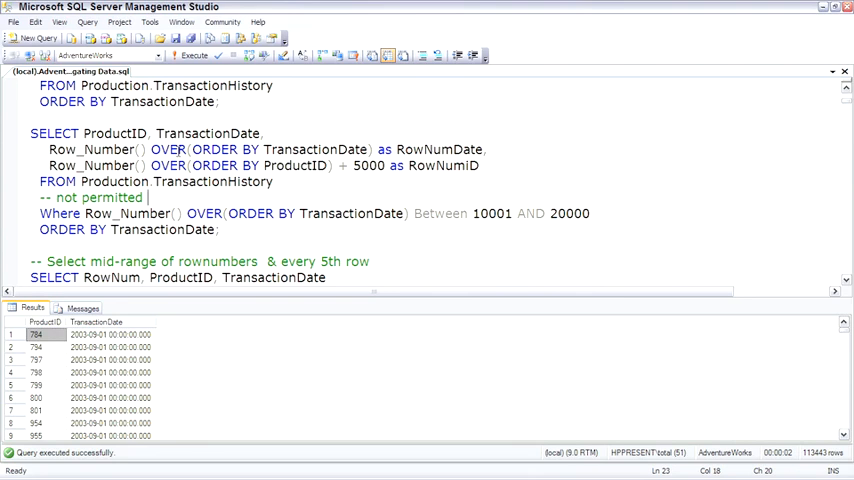
double_click(213, 149)
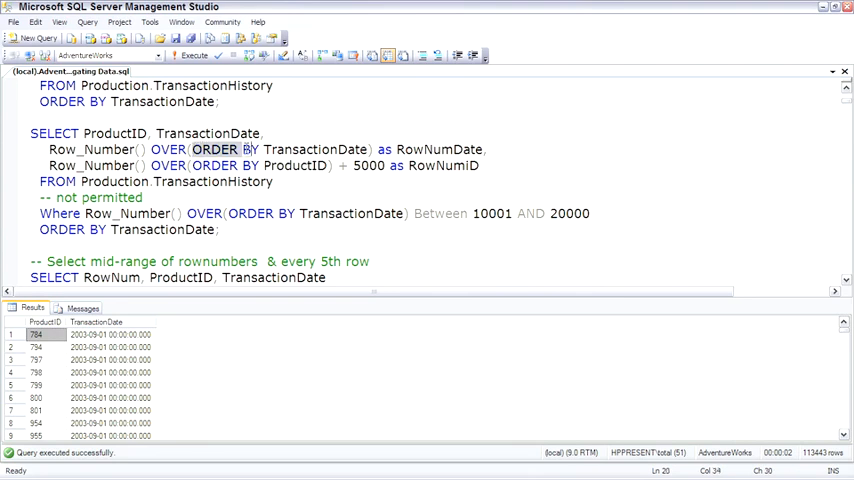
left_click_drag(192, 149, 369, 149)
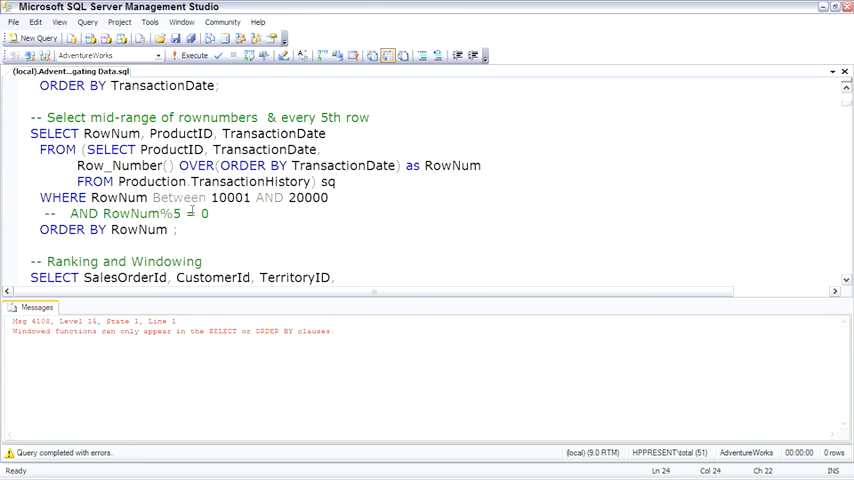
Run the subquery query returning RowNum 10001–20000 from Production.TransactionHistory
left_click_drag(80, 149, 258, 165)
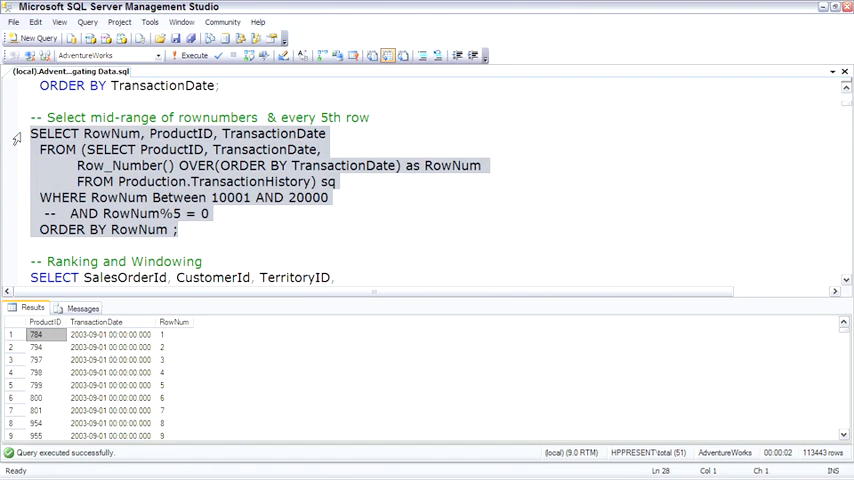
left_click(190, 55)
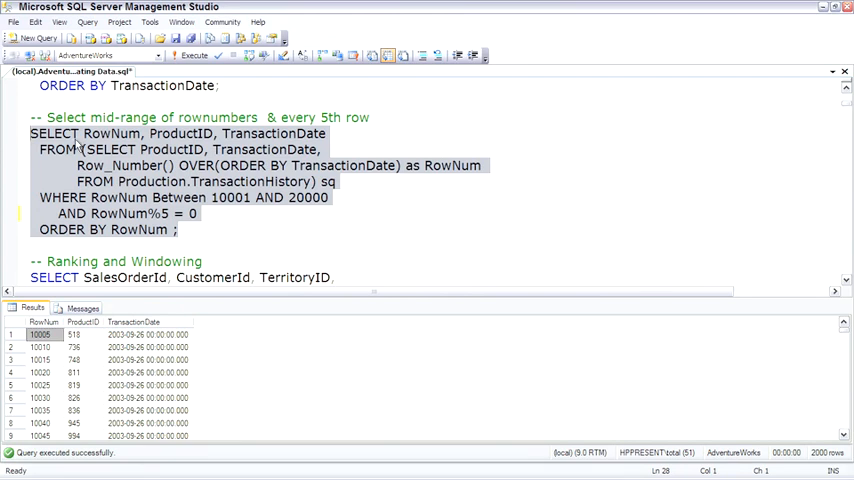
Scroll down to the Ranking and Windowing query on Sales.SalesOrderHeader
scroll("down", 3)
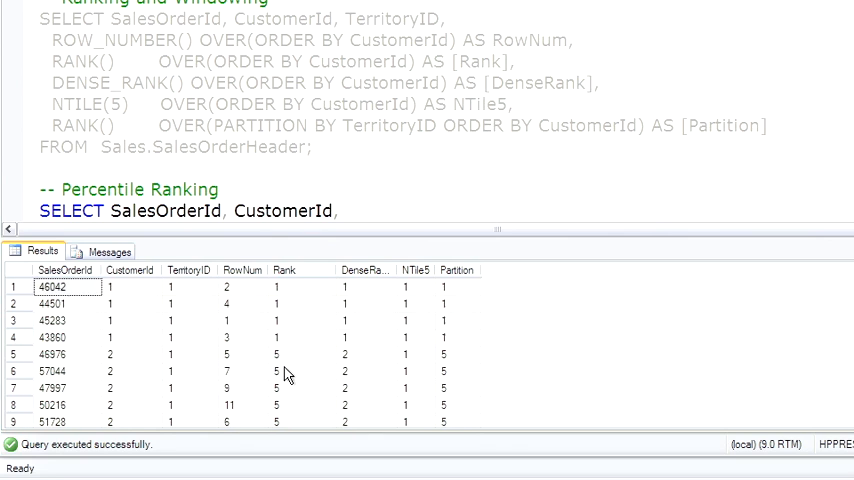
mouse_move(360, 350)
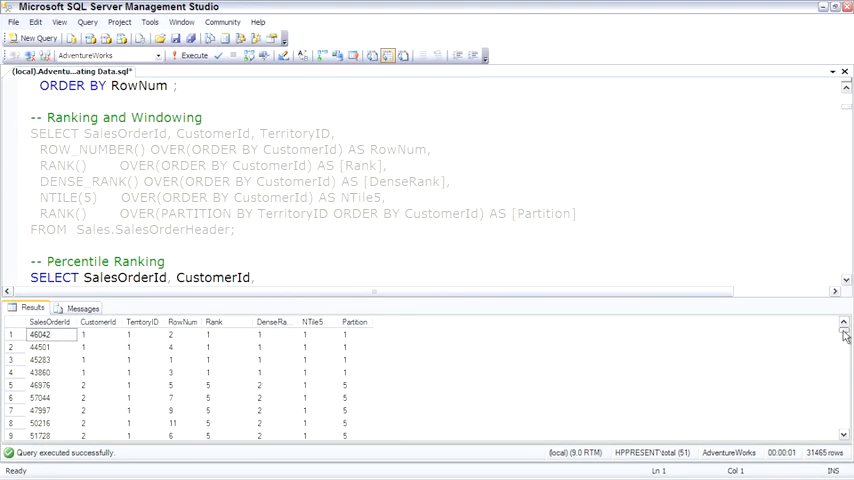
scroll("down", 3)
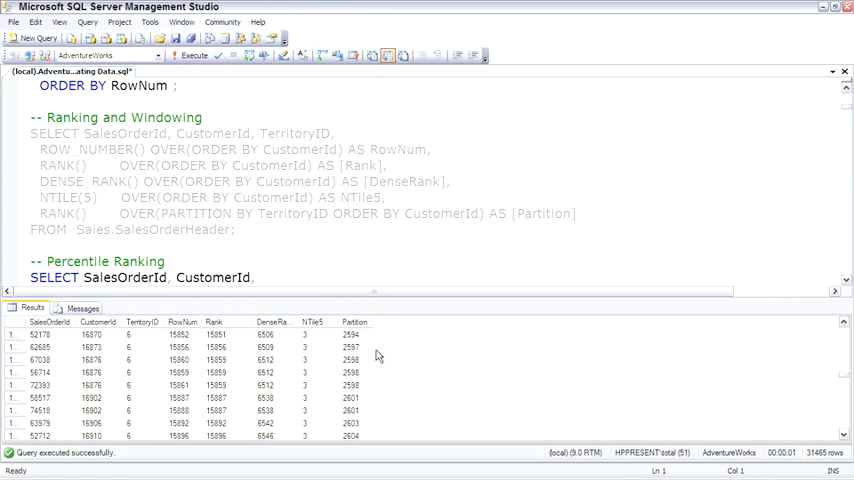
mouse_move(373, 349)
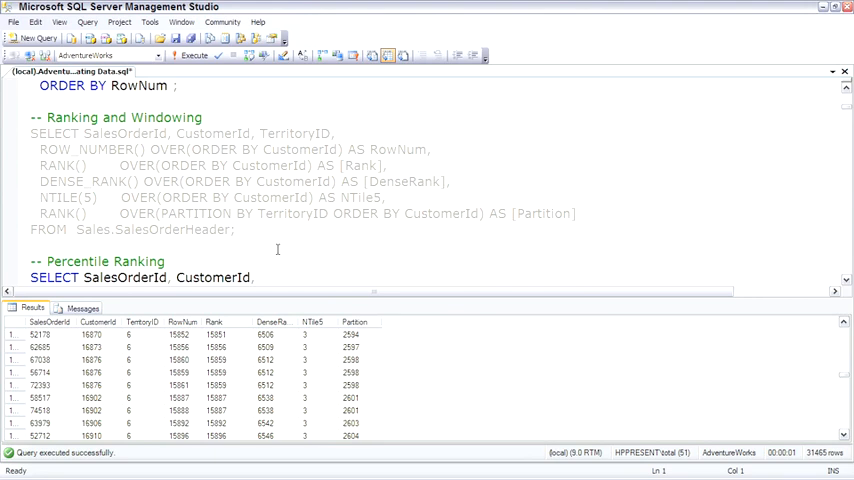
mouse_move(100, 210)
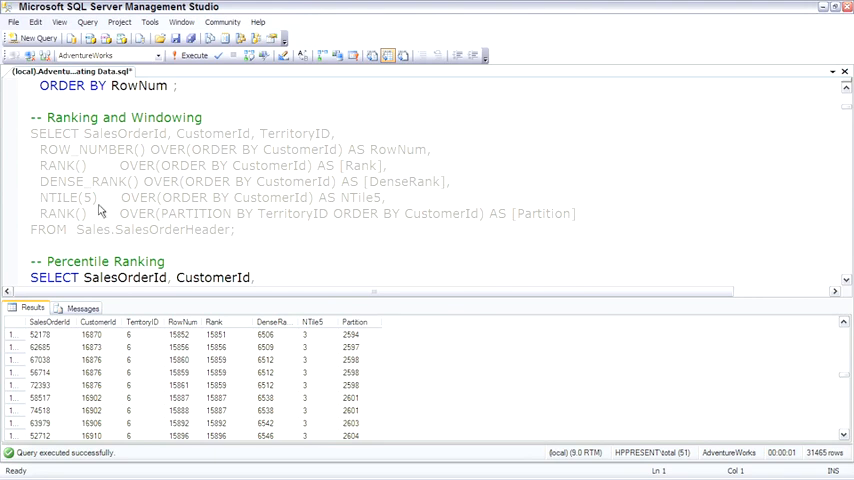
mouse_move(337, 217)
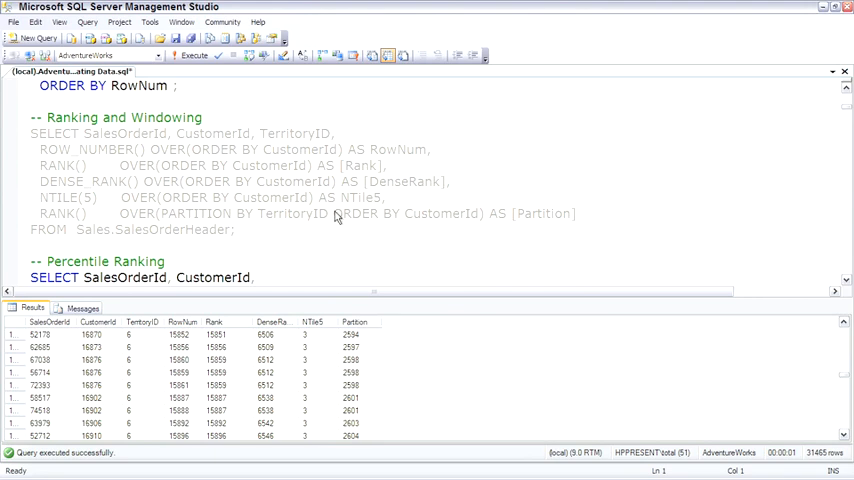
mouse_move(505, 233)
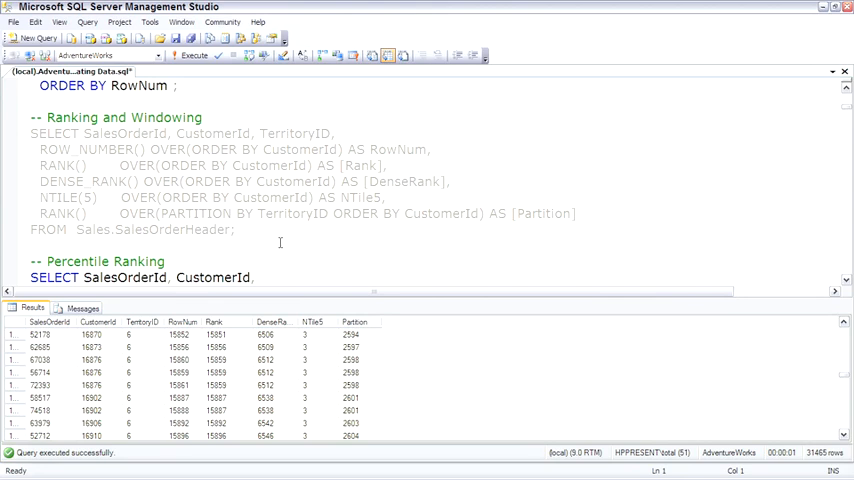
scroll("down", 3)
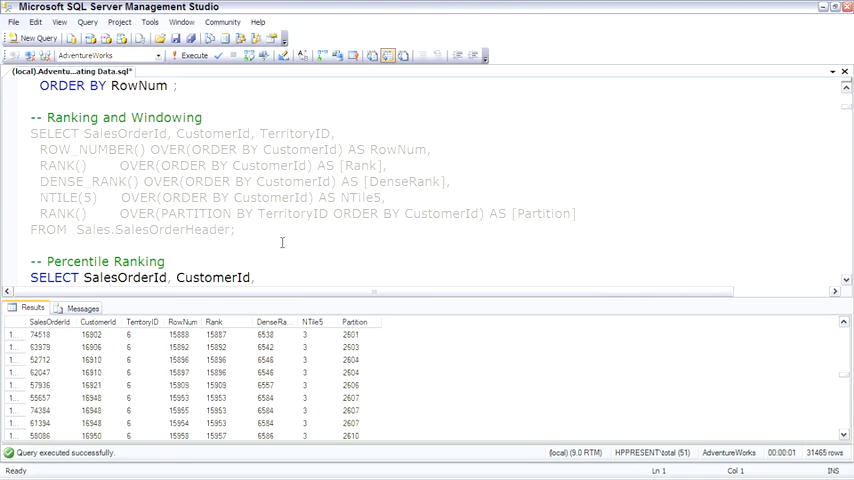
scroll("down", 3)
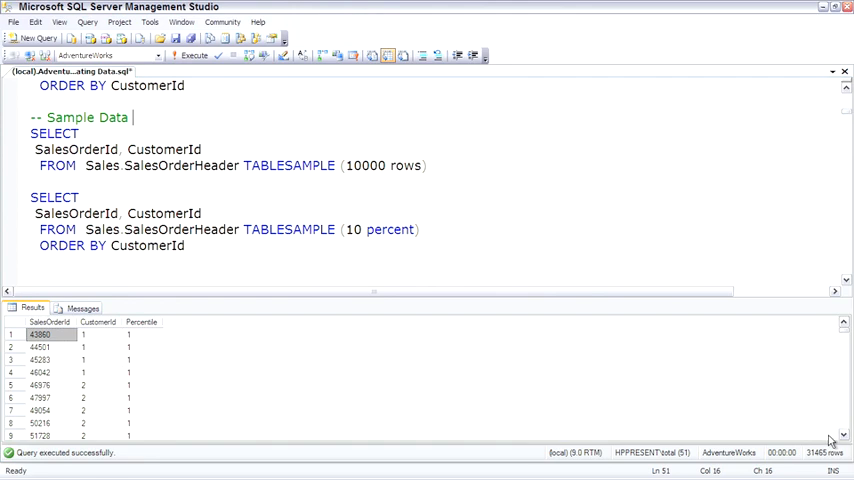
mouse_move(12, 148)
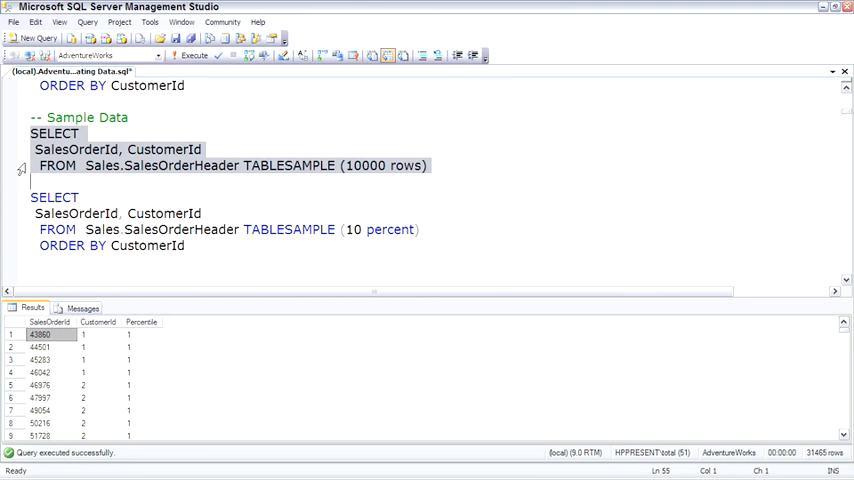
Run the TABLESAMPLE (10000 rows) query three times: 5152, 10304, then 8832 rows
left_click(194, 55)
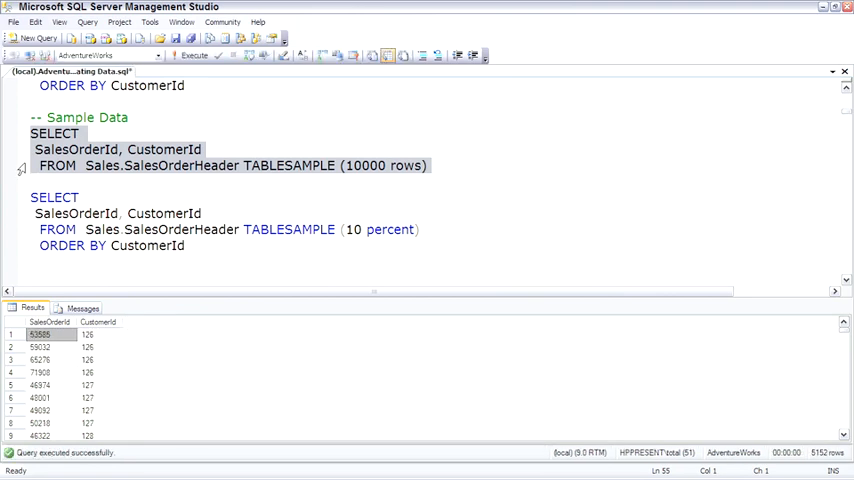
left_click(191, 55)
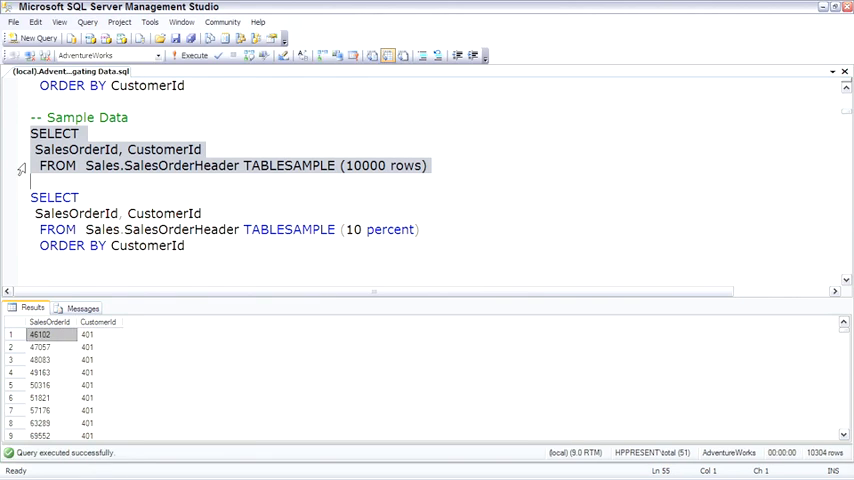
left_click(194, 55)
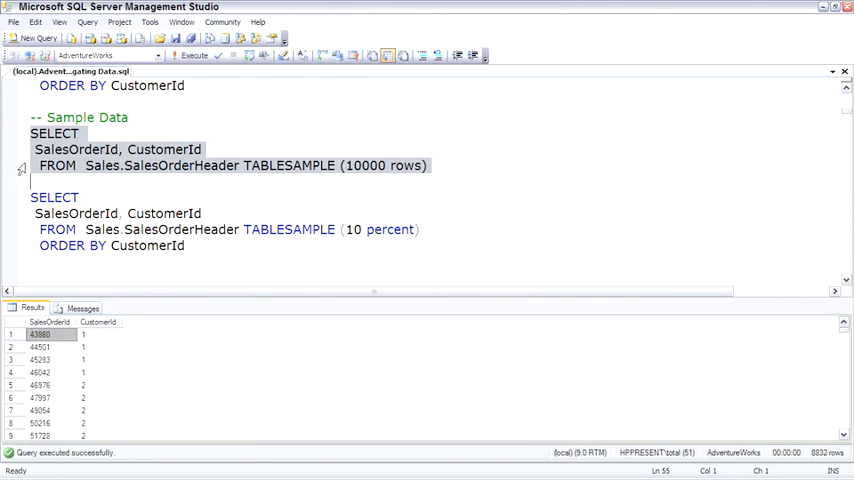